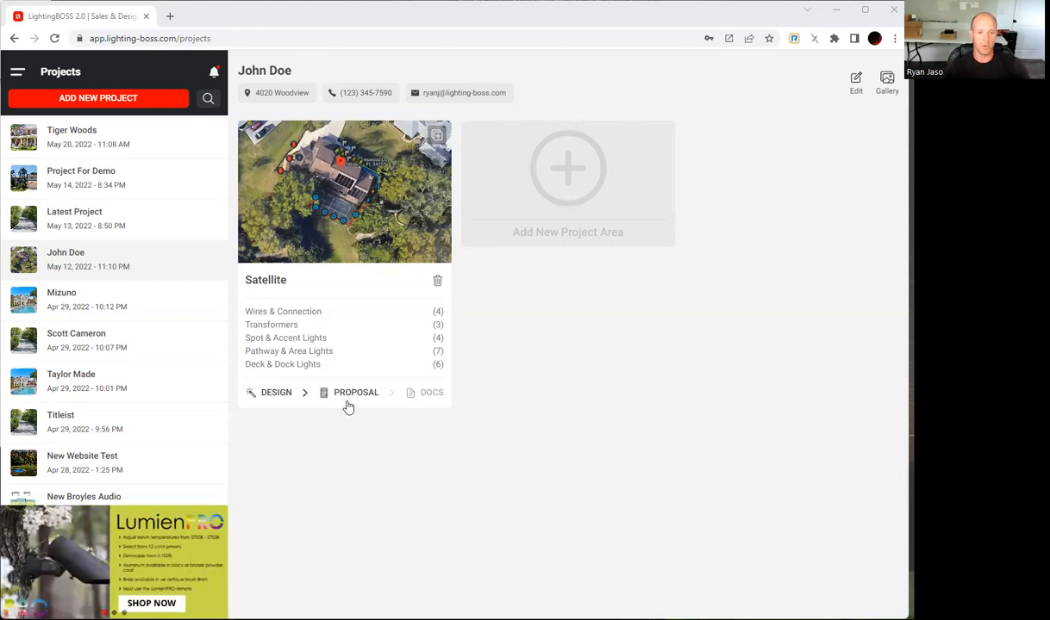
- Open the Satellite area proposal and scroll down to the pricing and signature
left_click(355, 392)
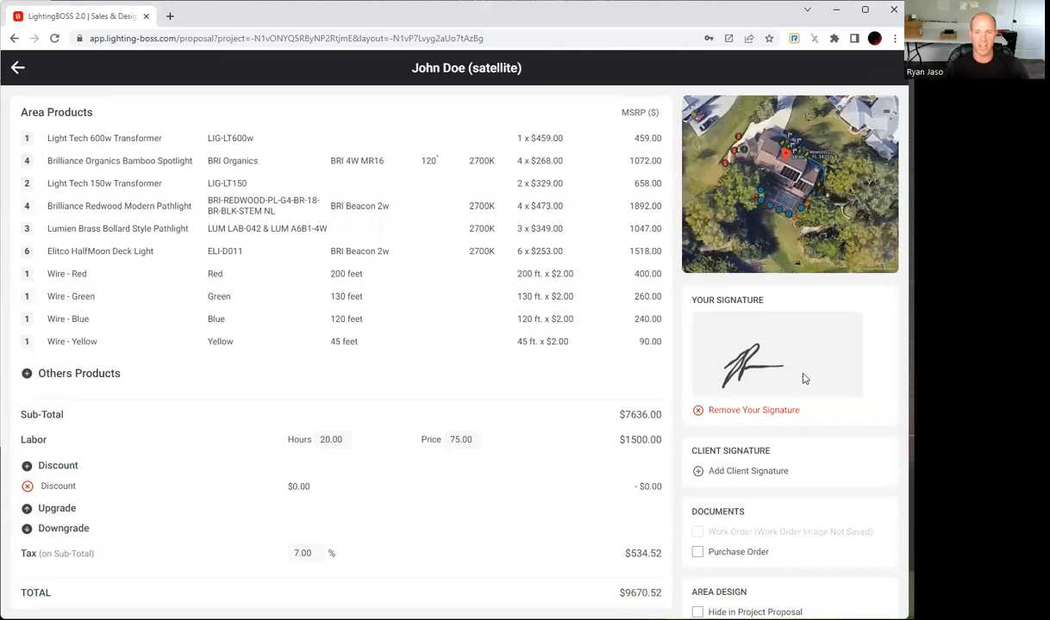
scroll("down", 3)
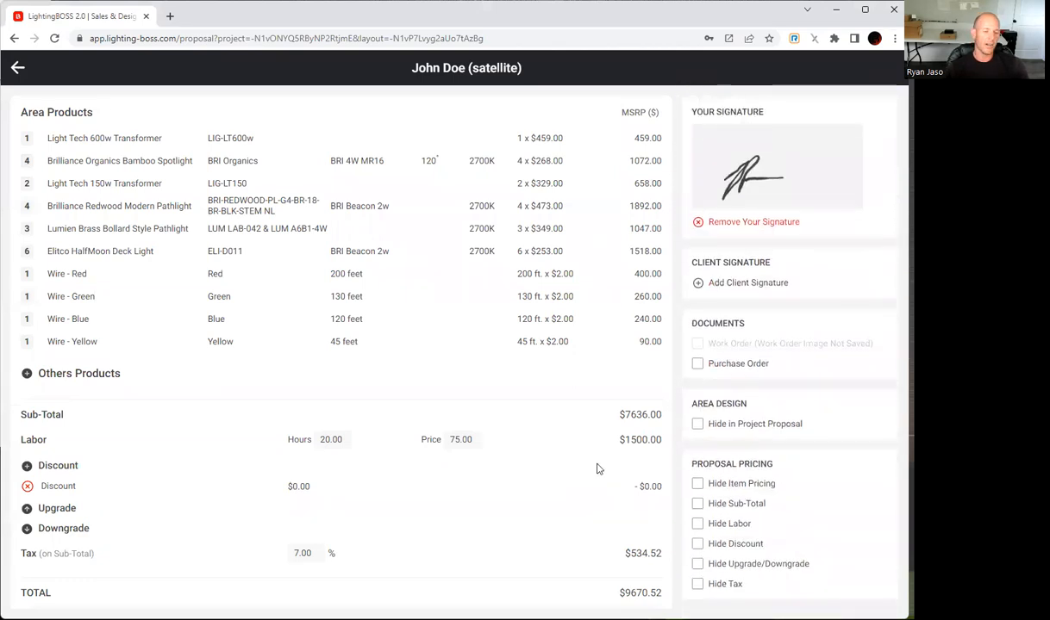
mouse_move(348, 474)
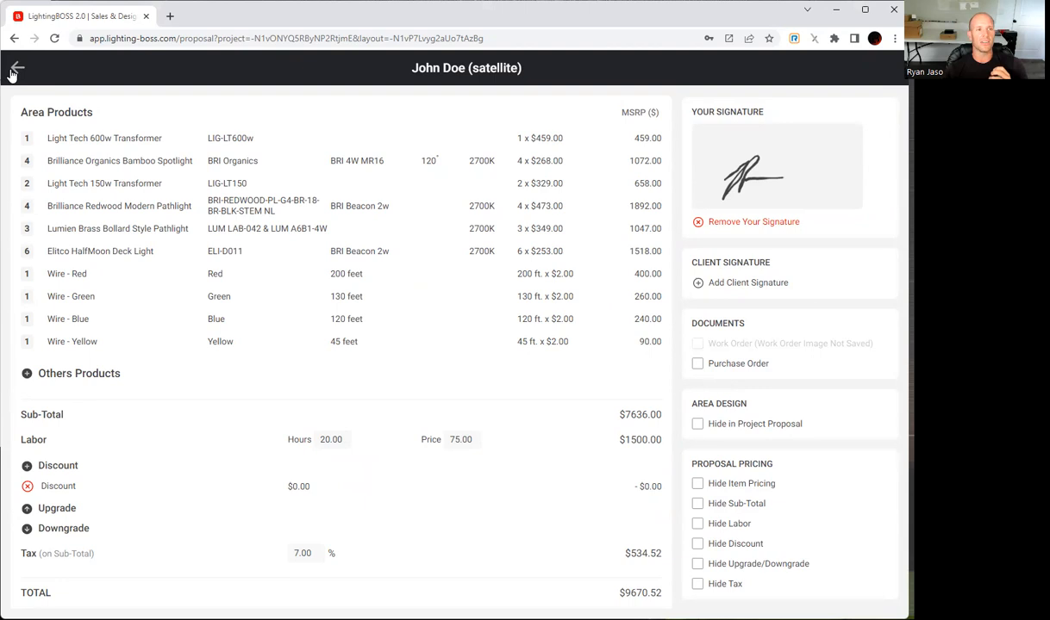
- Go back from the proposal to John Doe's project overview
left_click(16, 68)
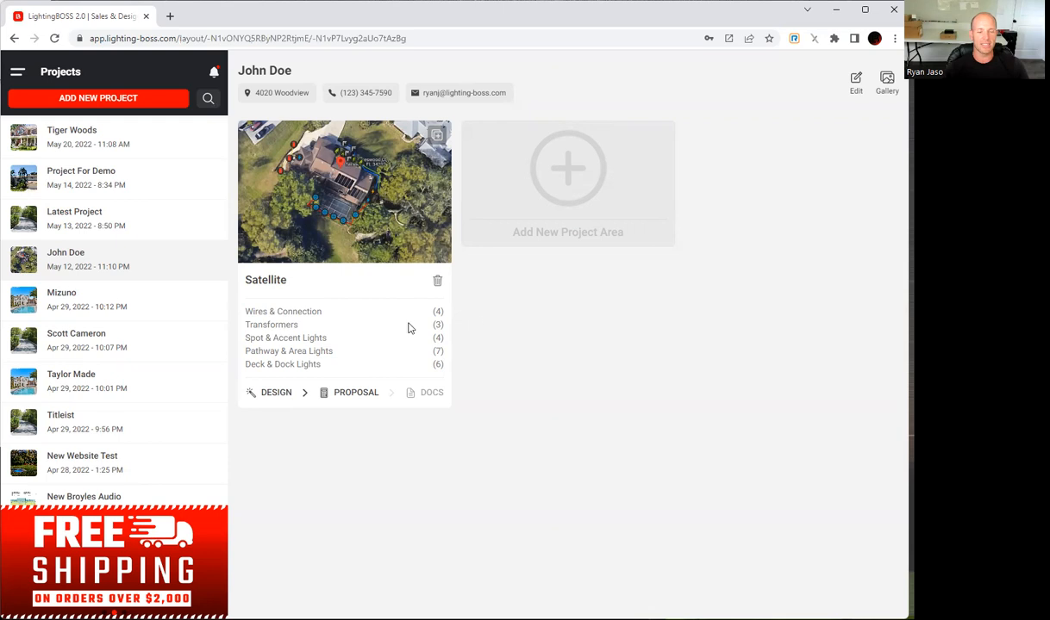
- Open the Satellite design map, select a deck light, and add an area note from settings
left_click(276, 392)
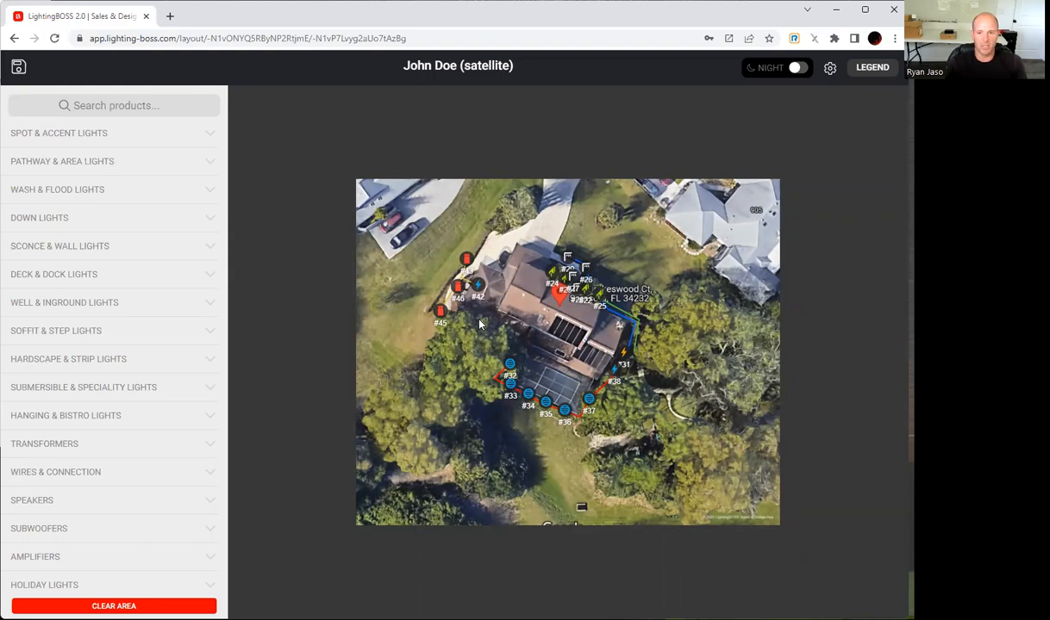
left_click(564, 411)
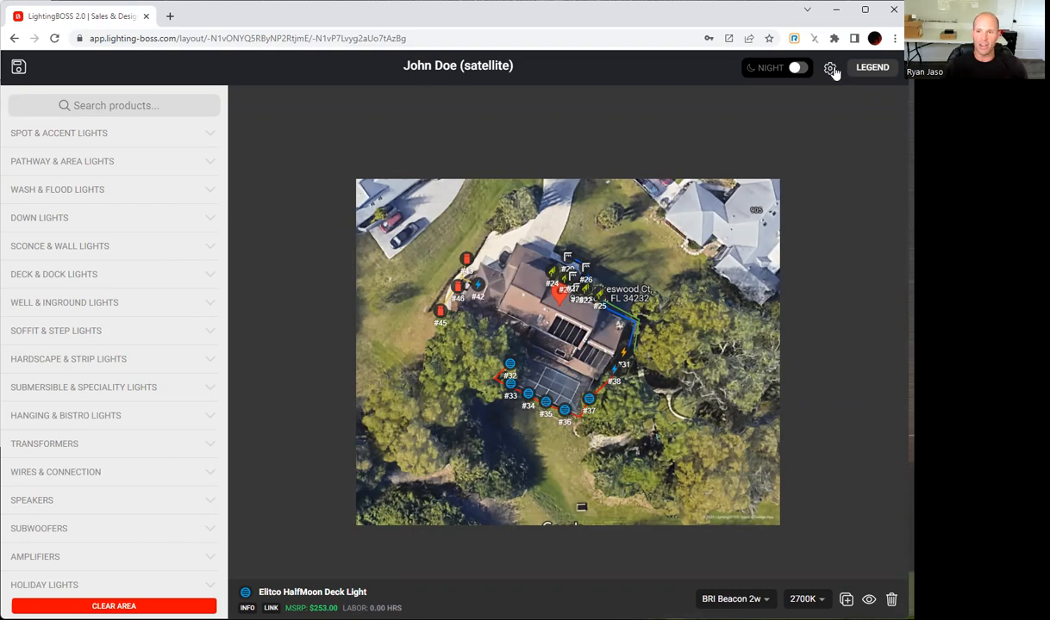
left_click(829, 67)
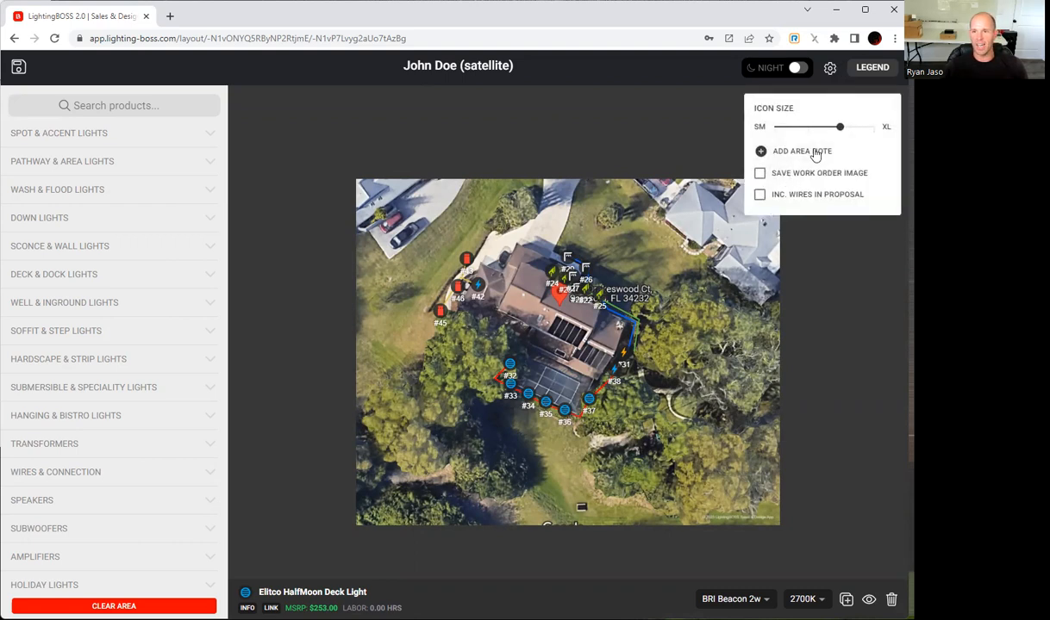
left_click(801, 150)
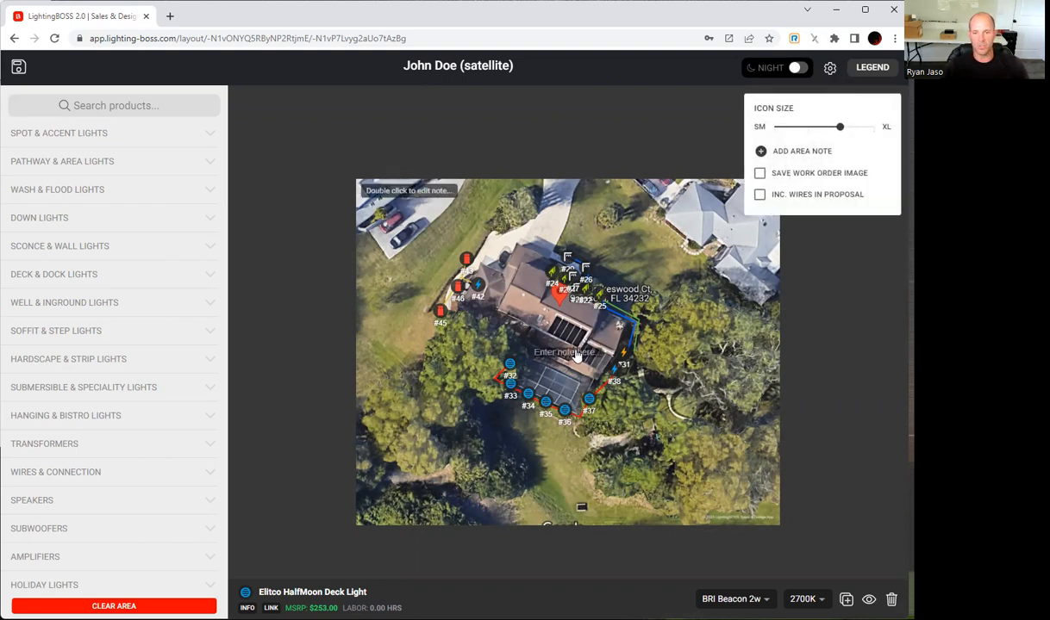